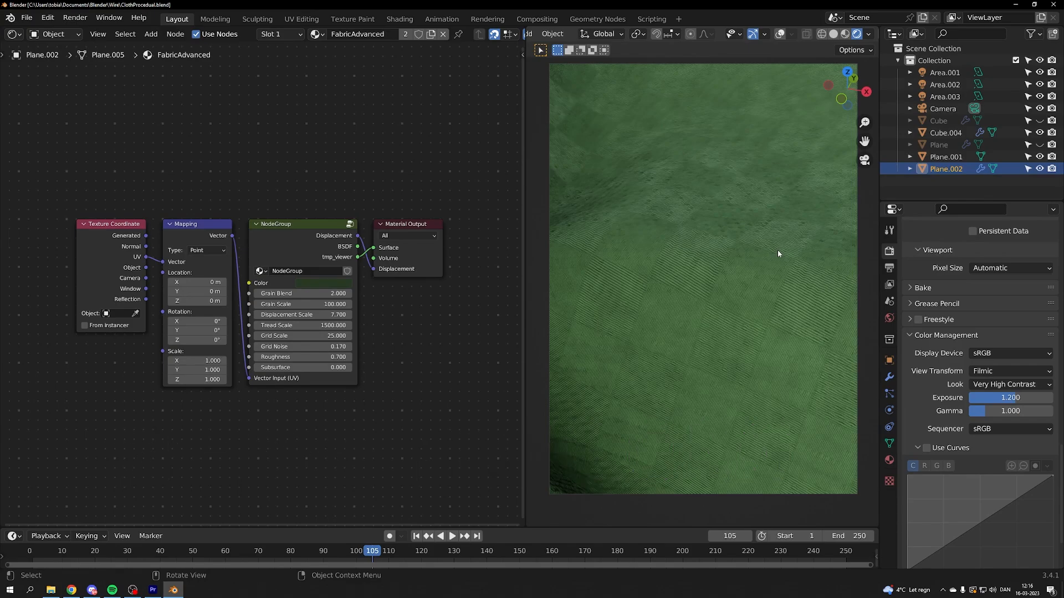
mouse_move(490, 344)
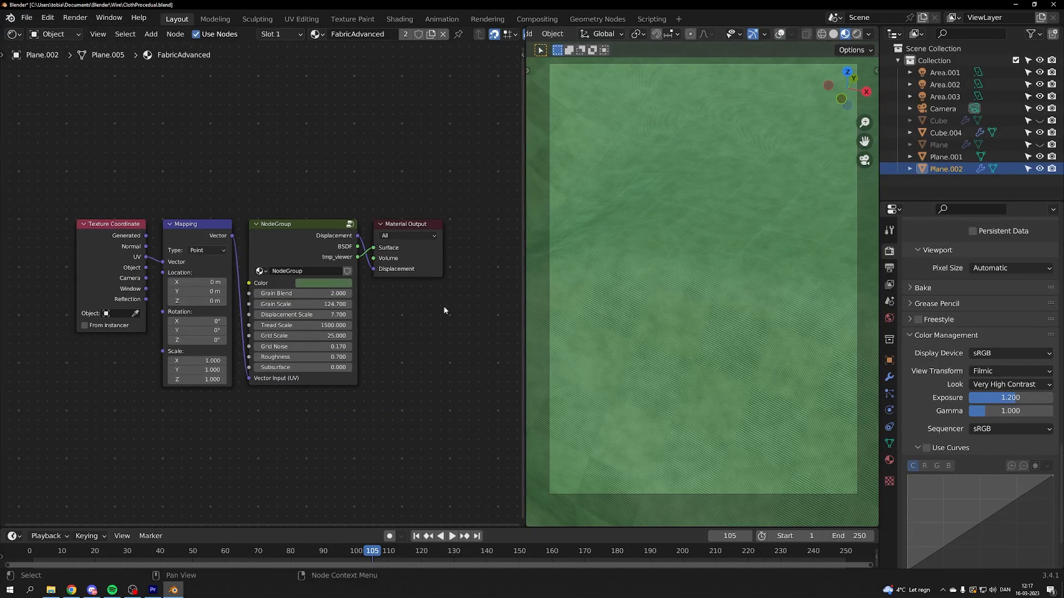
mouse_move(302, 294)
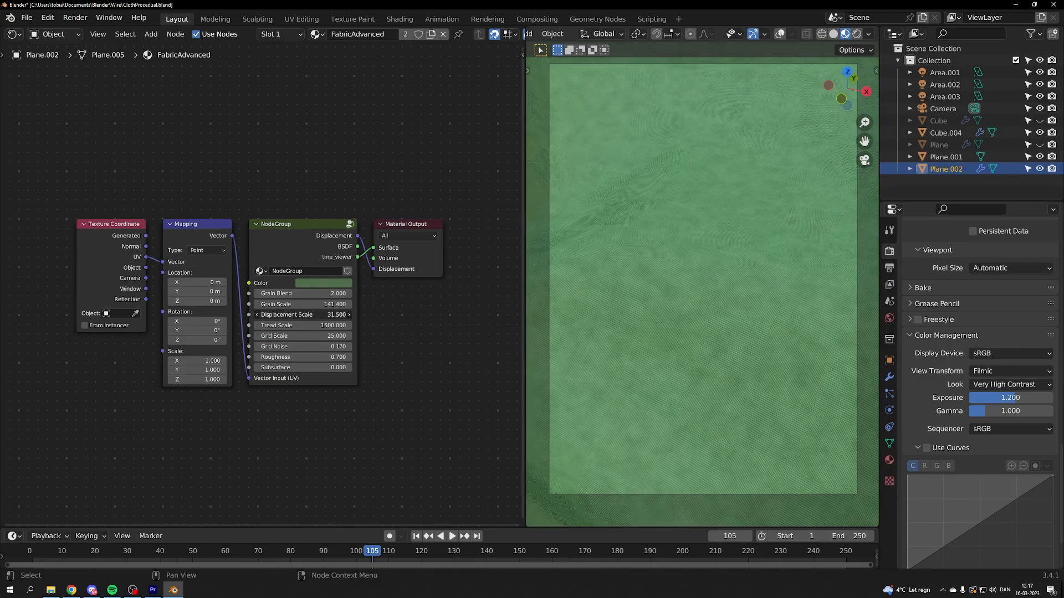
- Drag the NodeGroup's Displacement Scale slider upward from 7.7
left_click_drag(312, 314, 336, 314)
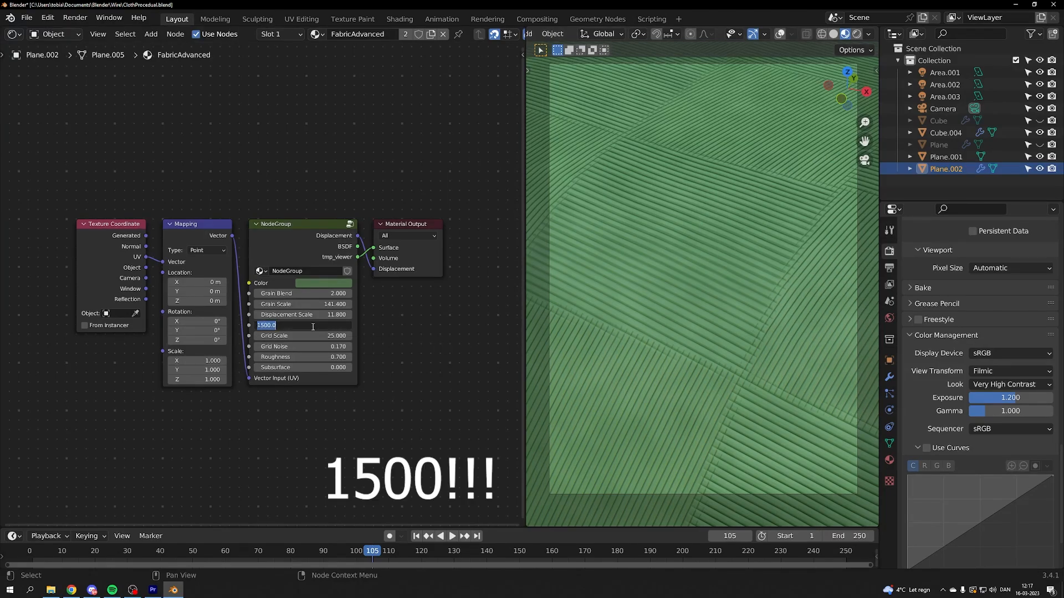
- Enter 3000 as the fabric node group's Tread Scale
type("3000")
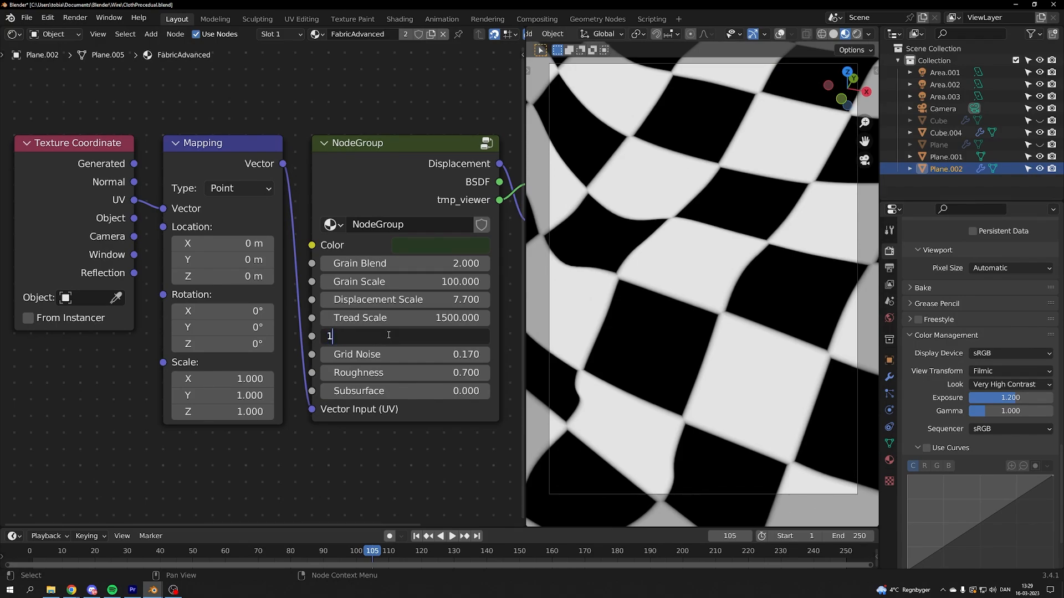
- Enter 24 as the fabric node group's Grid Scale
type("24")
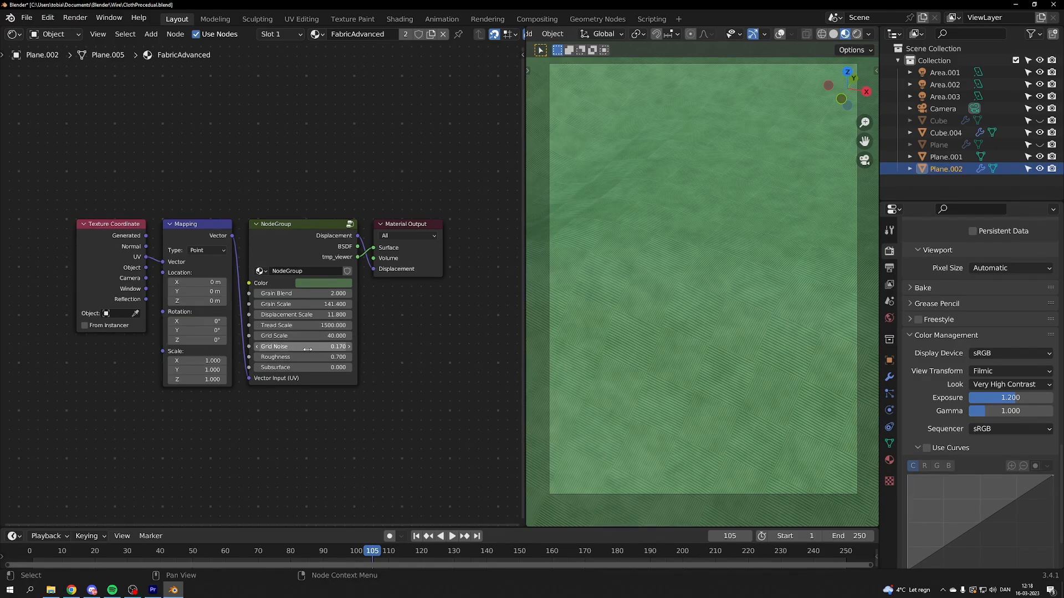
- Preview a higher Grid Noise by dragging, then open the field to enter 0.1
left_click_drag(299, 346, 333, 347)
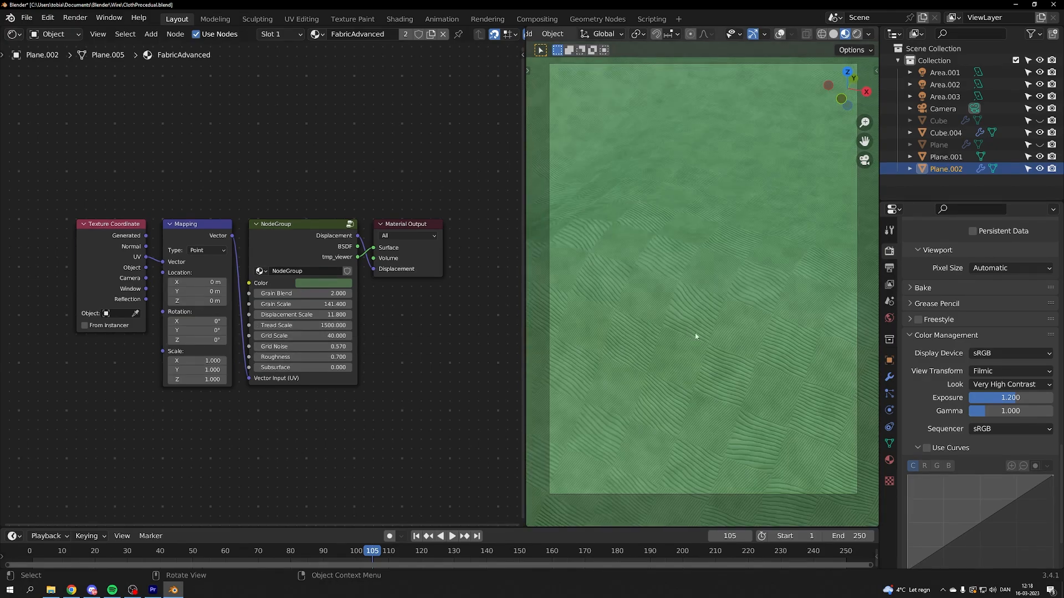
mouse_move(303, 346)
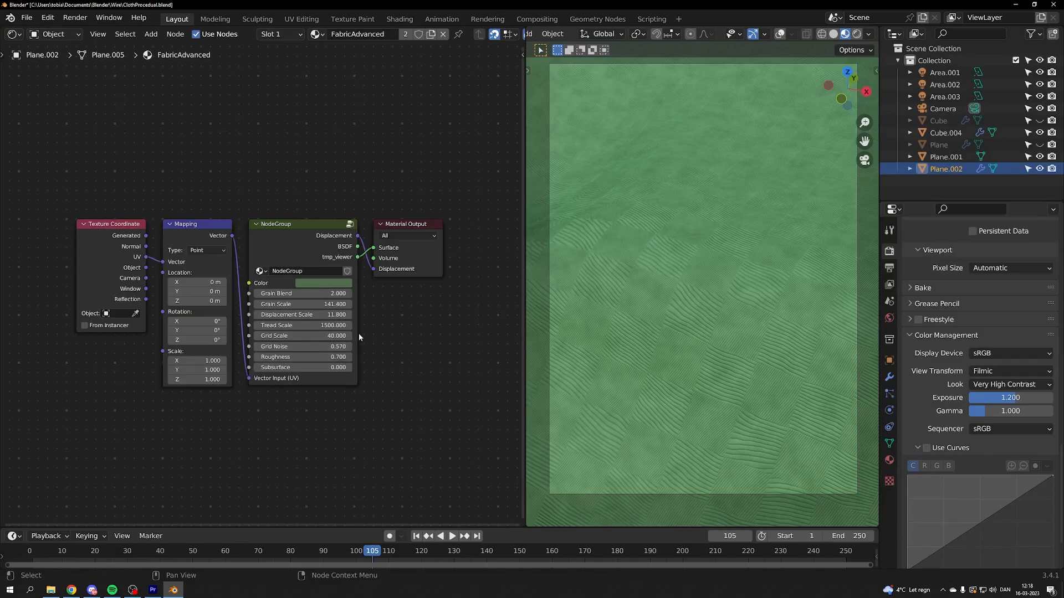
double_click(302, 346)
type("0.100")
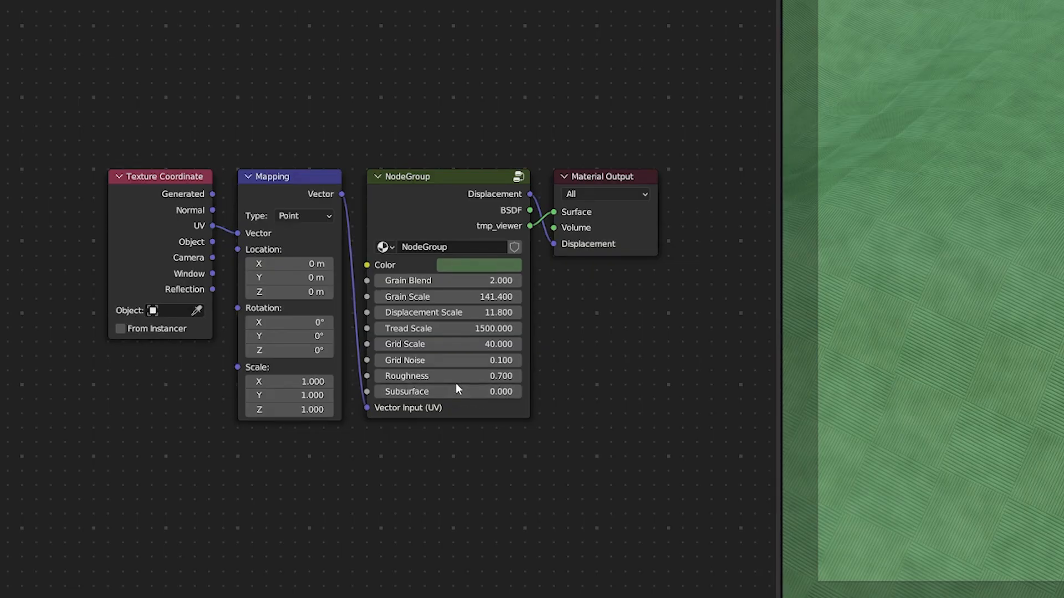
mouse_move(460, 376)
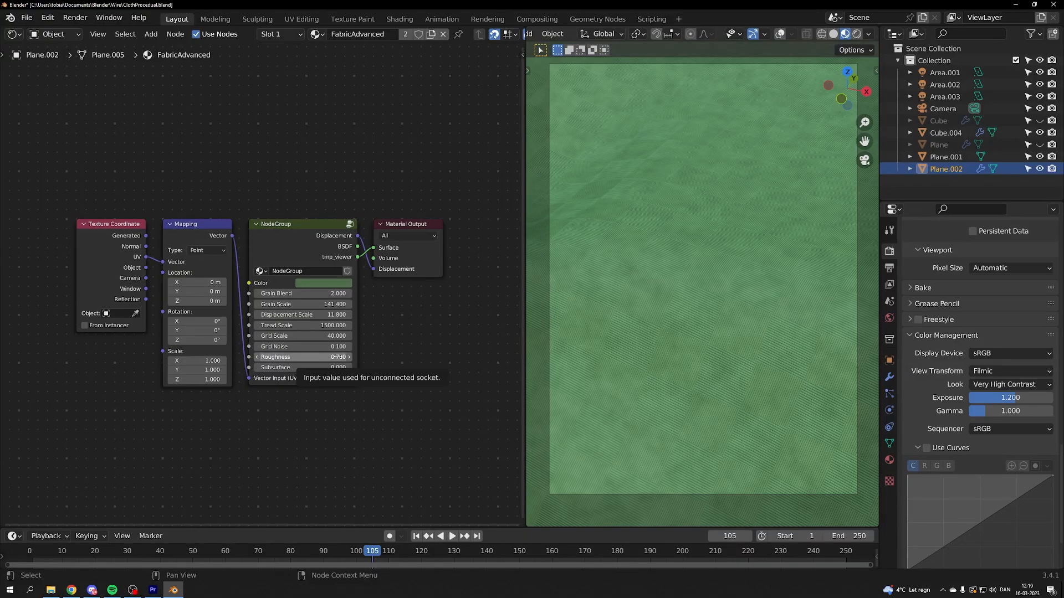
mouse_move(378, 347)
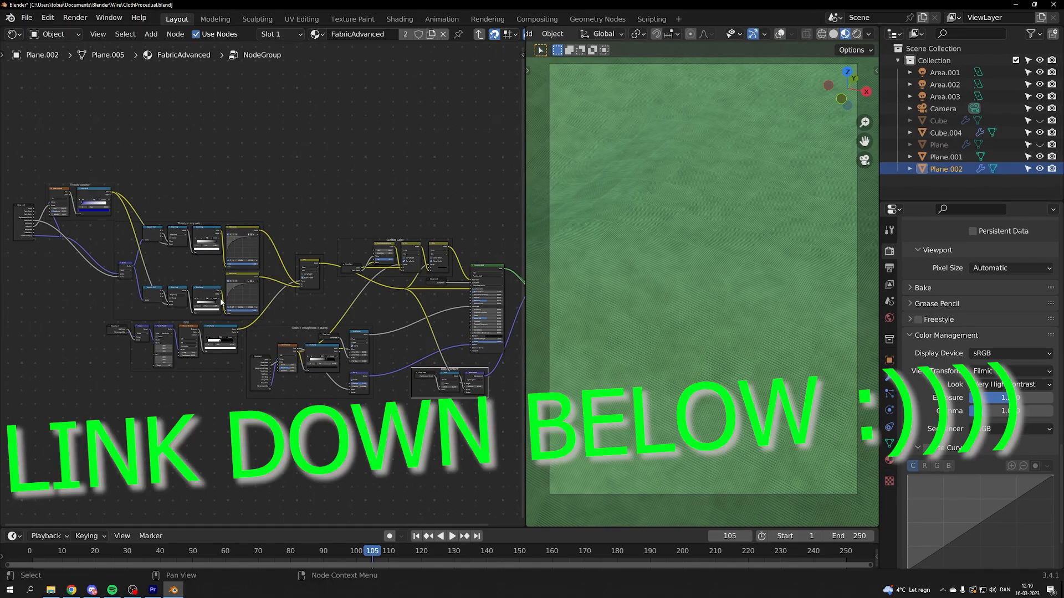
mouse_move(202, 260)
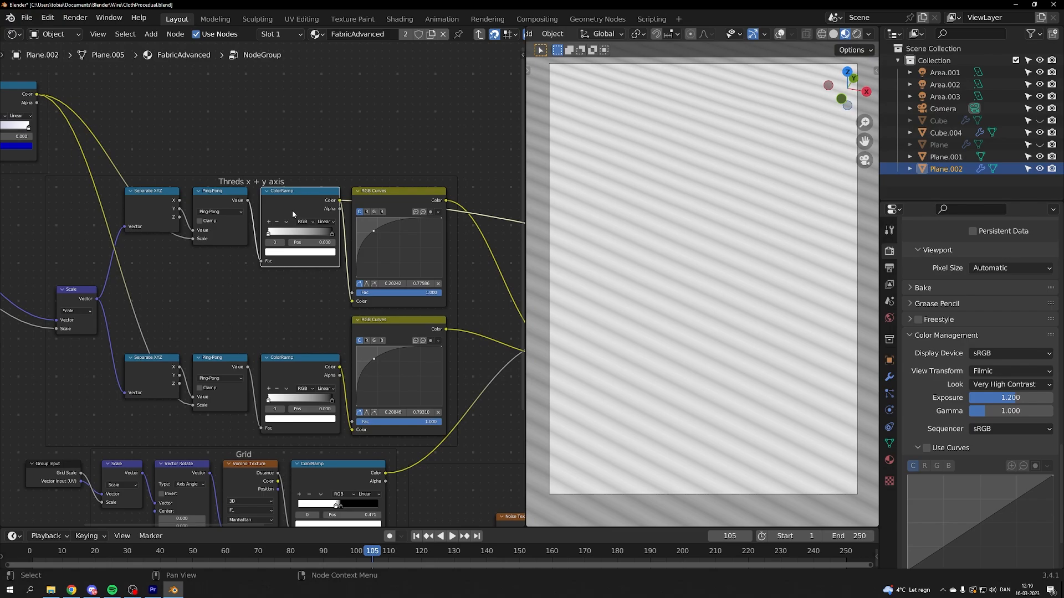
mouse_move(658, 217)
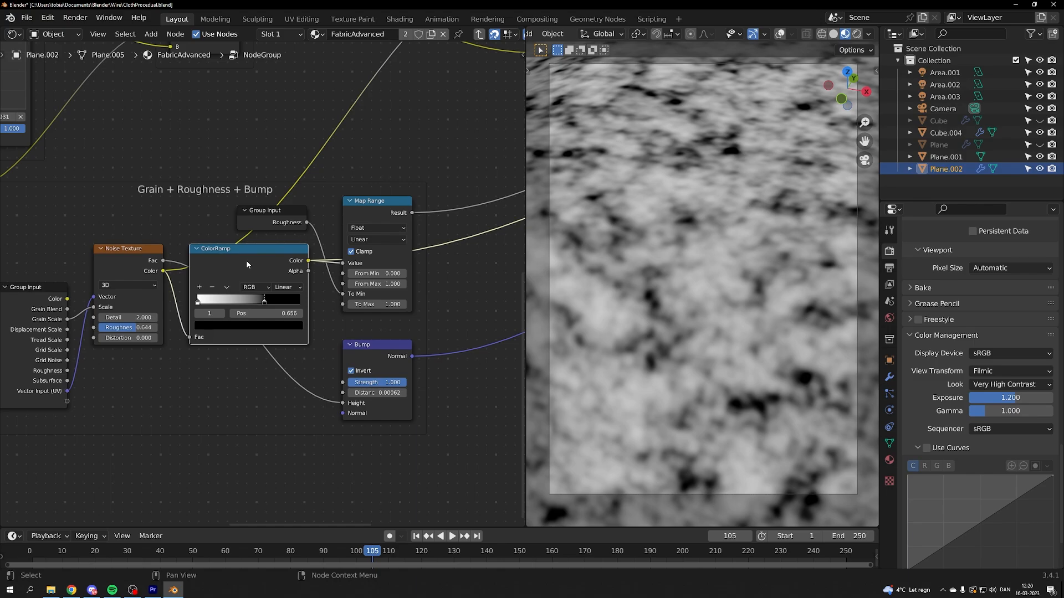
mouse_move(388, 208)
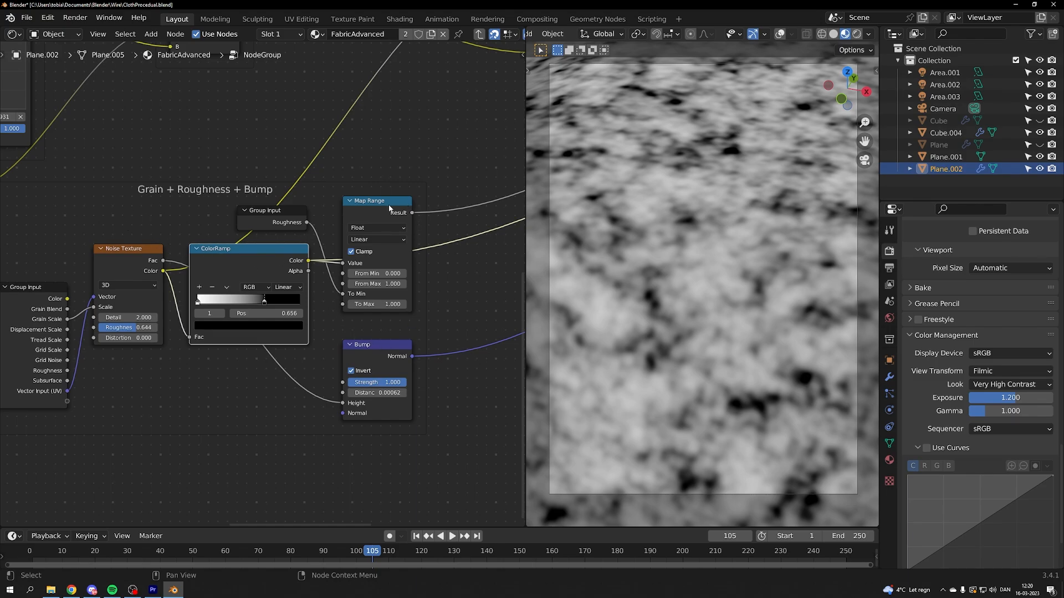